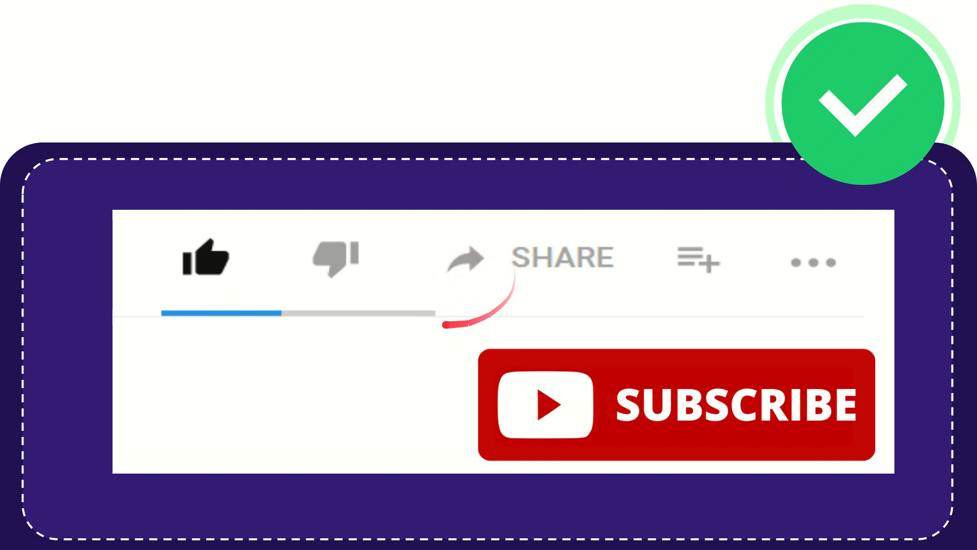
mouse_move(374, 268)
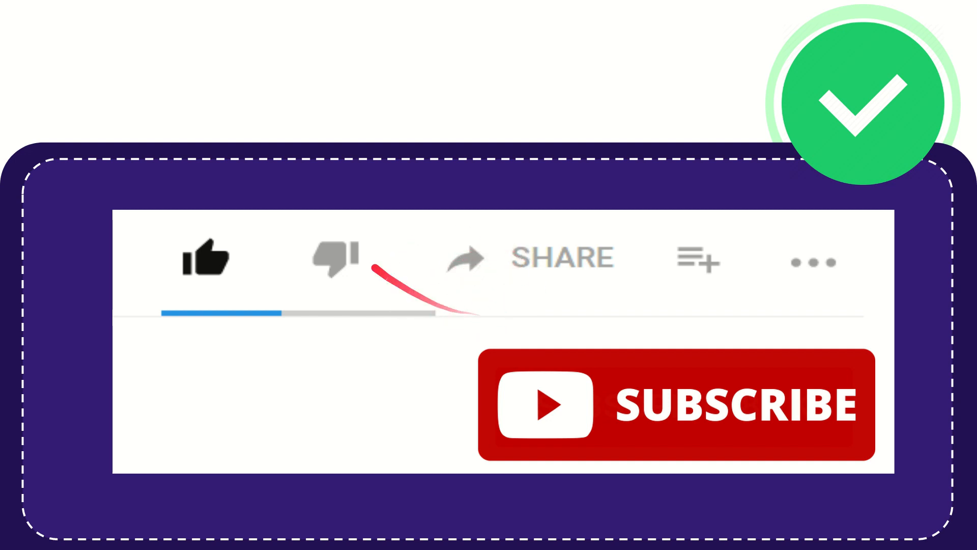